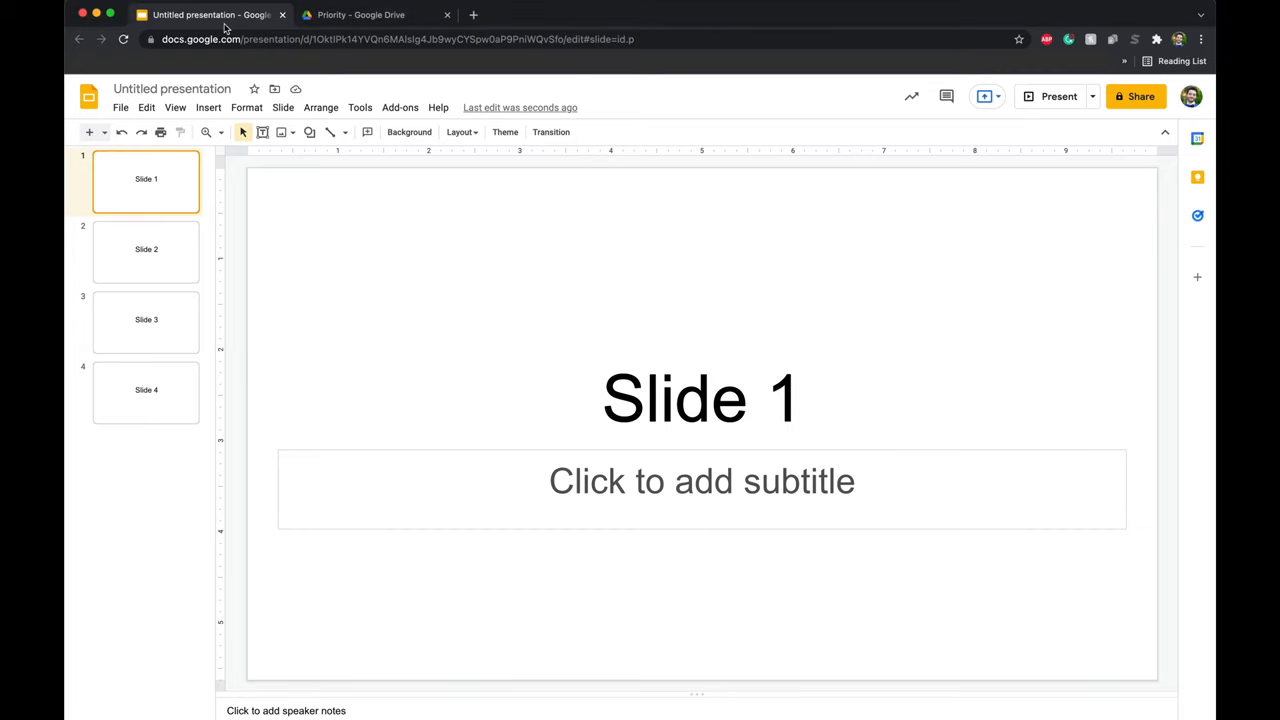
Step: Switch to the Google Drive browser tab to upload the music
{"action": "left_click", "coordinate": [360, 14]}
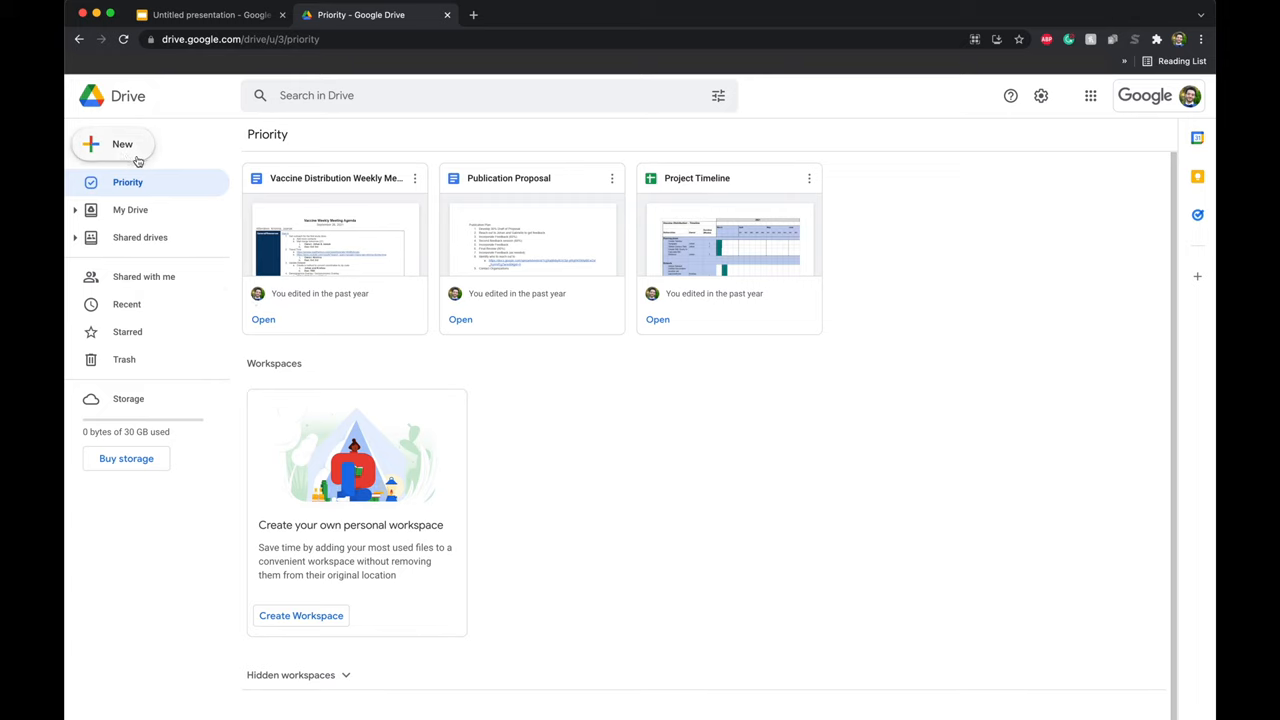
{"action": "mouse_move", "coordinate": [122, 144]}
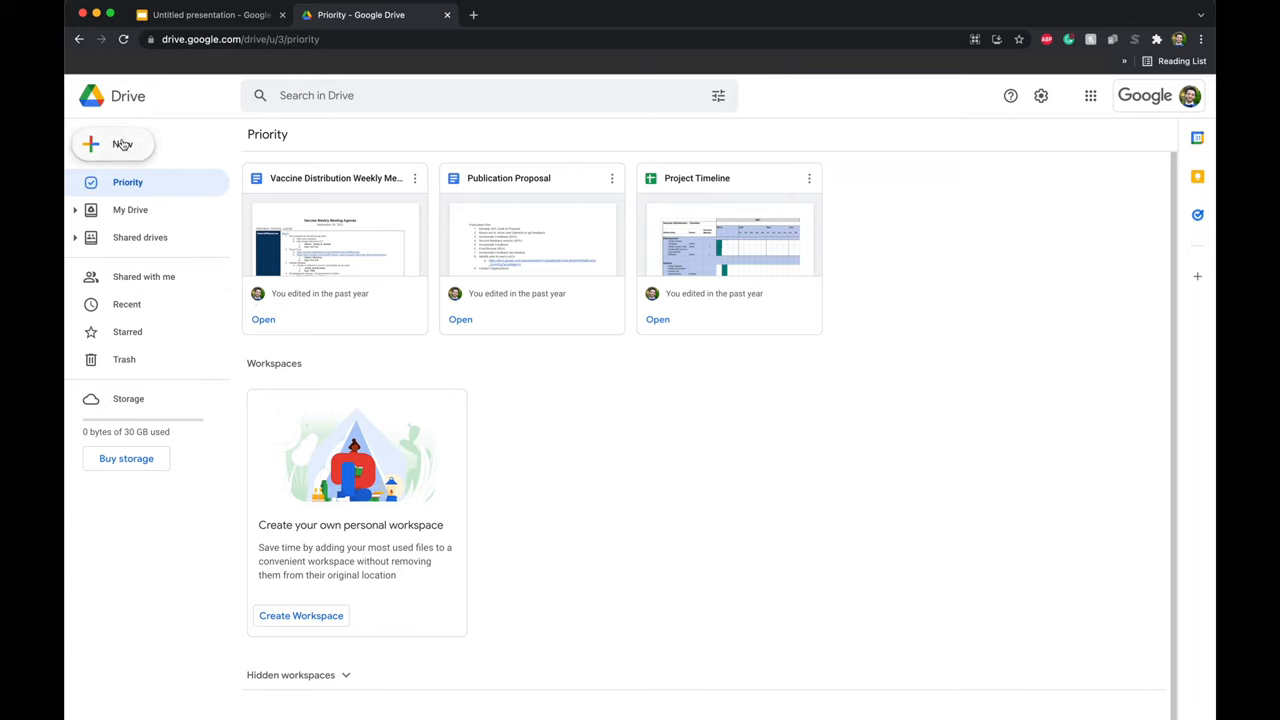
Step: Upload Background Music.mp3 from the Desktop to Google Drive
{"action": "left_click", "coordinate": [112, 144]}
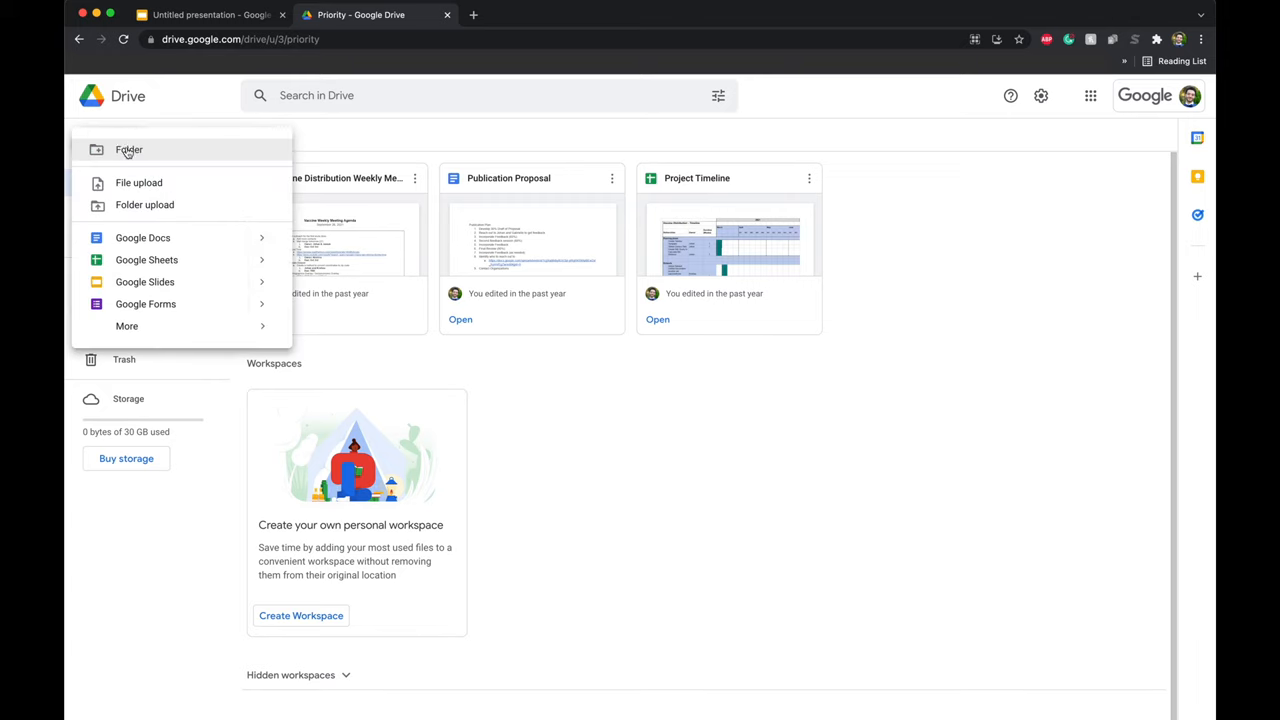
{"action": "left_click", "coordinate": [138, 182]}
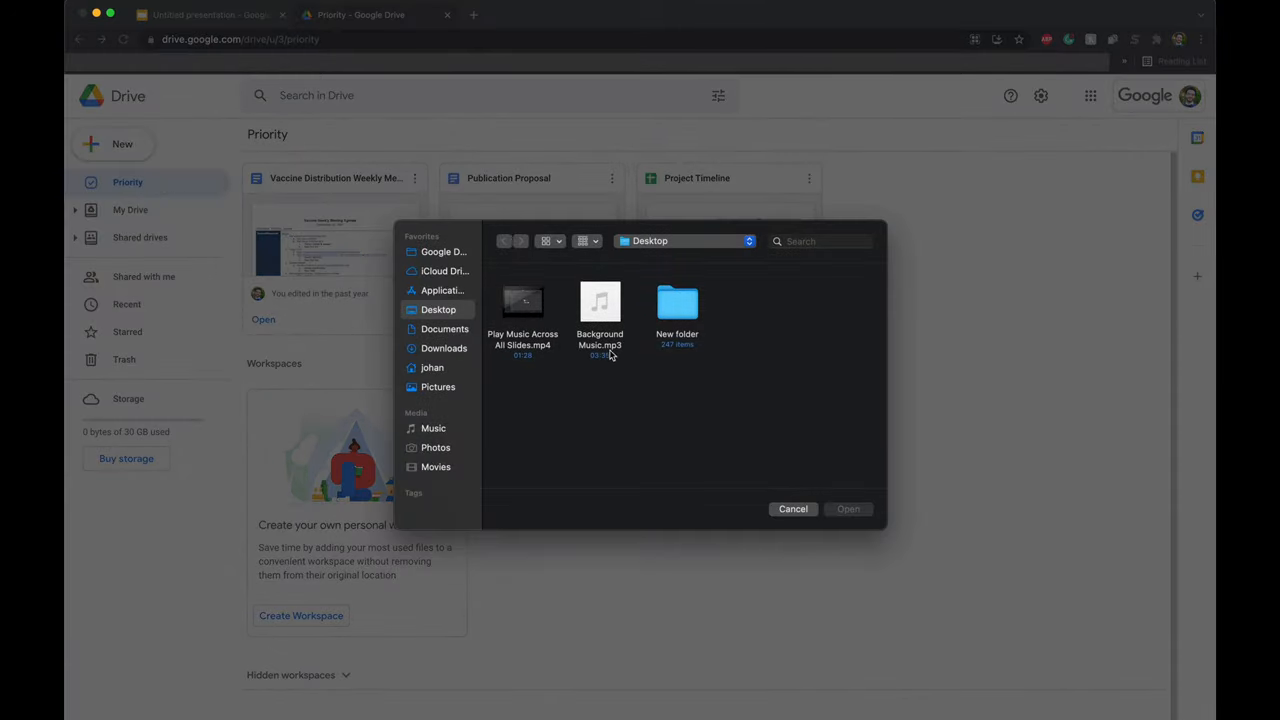
{"action": "left_click", "coordinate": [599, 305]}
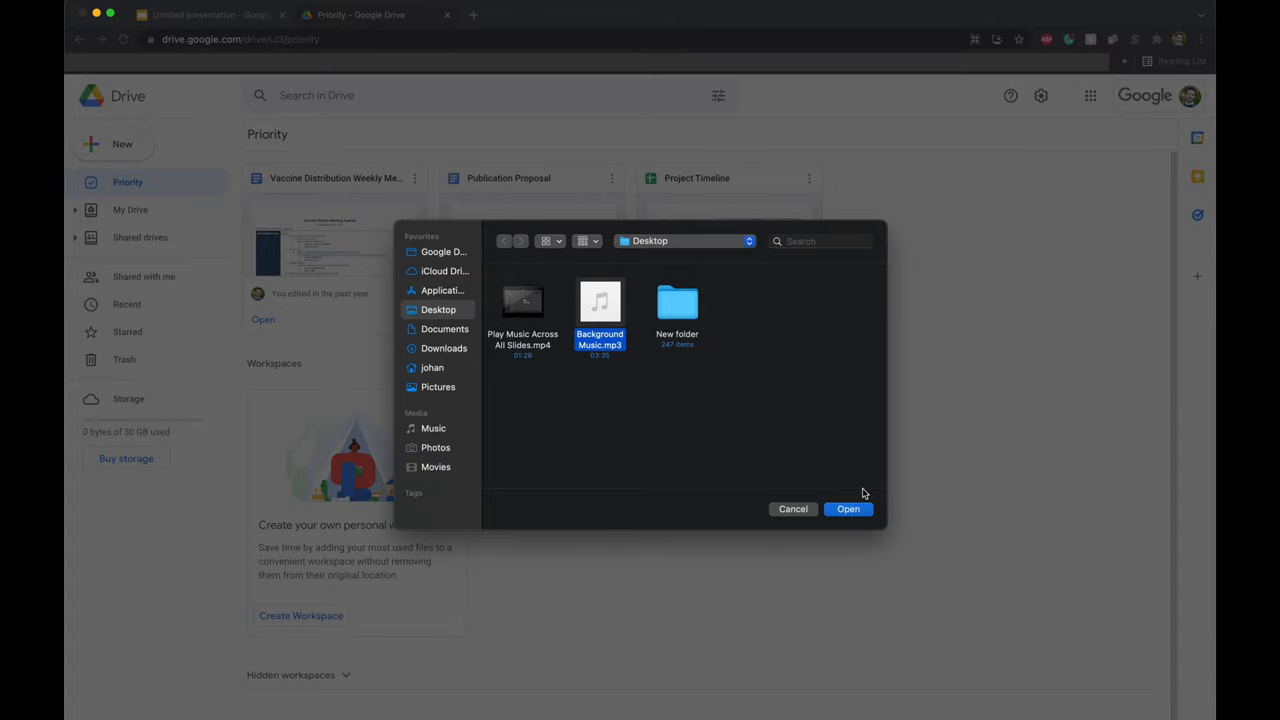
{"action": "left_click", "coordinate": [847, 509]}
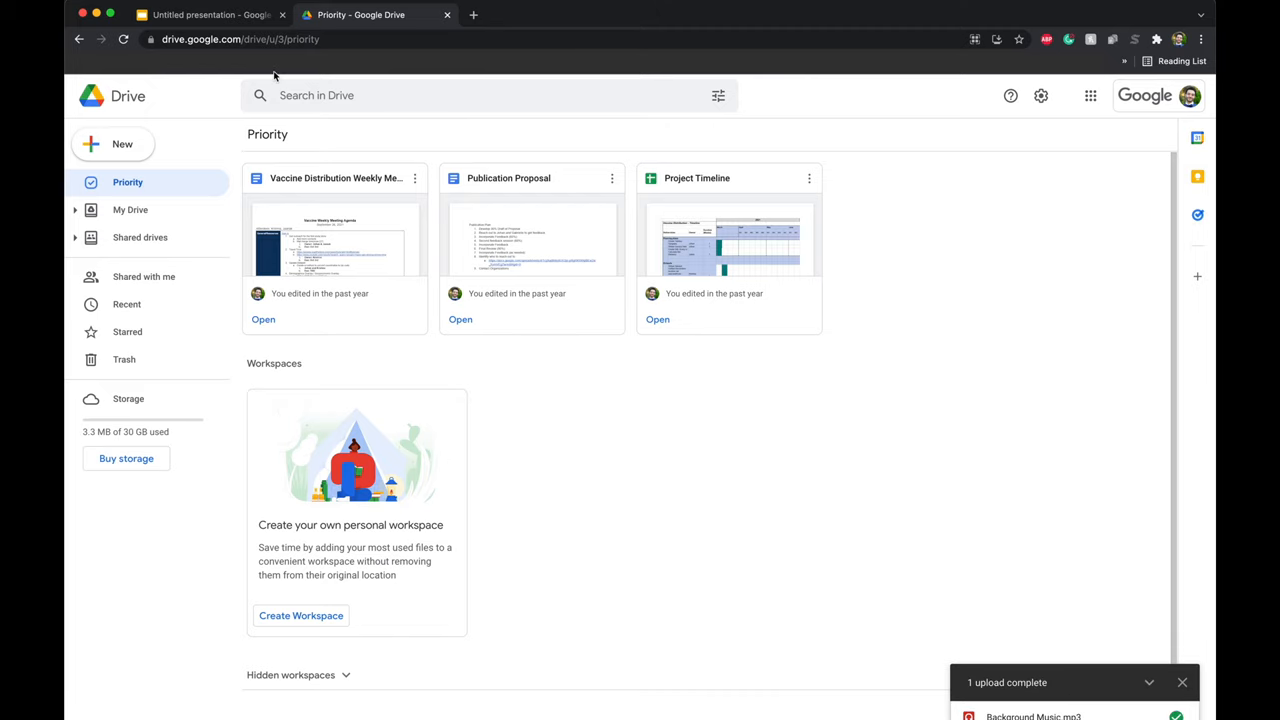
Step: Switch back to the Untitled presentation tab in Google Slides
{"action": "left_click", "coordinate": [207, 14]}
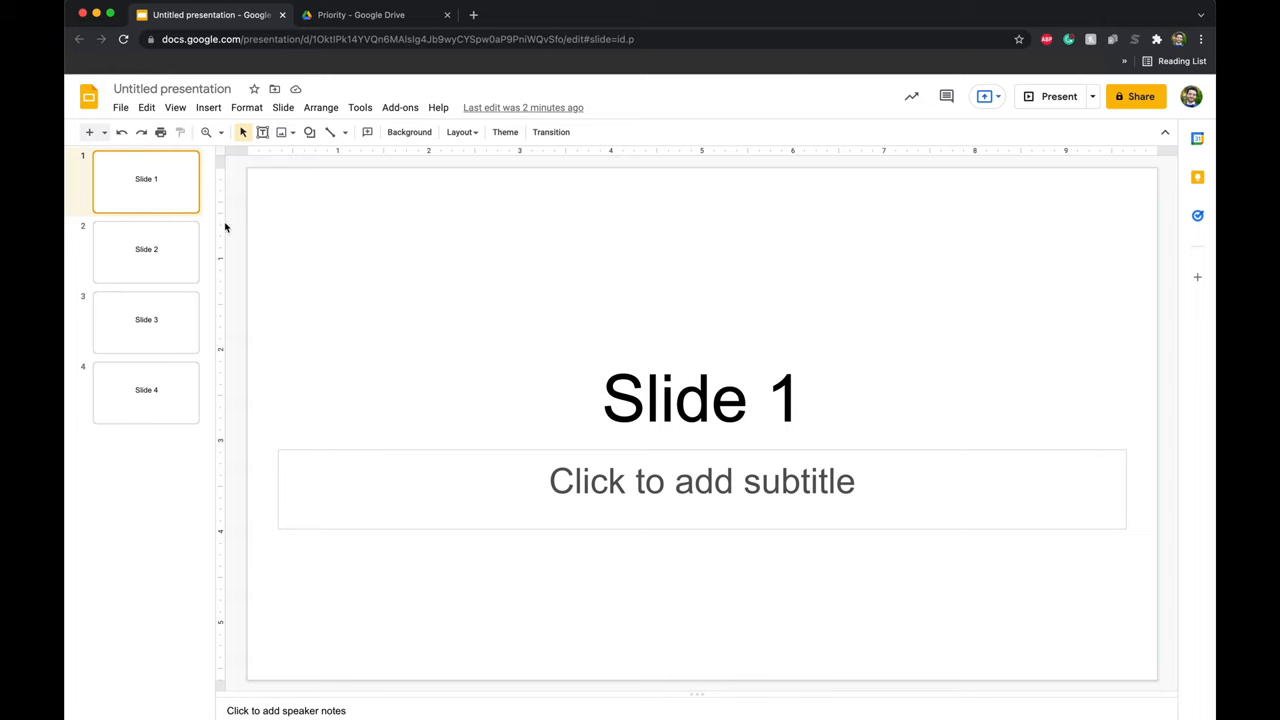
{"action": "mouse_move", "coordinate": [200, 228]}
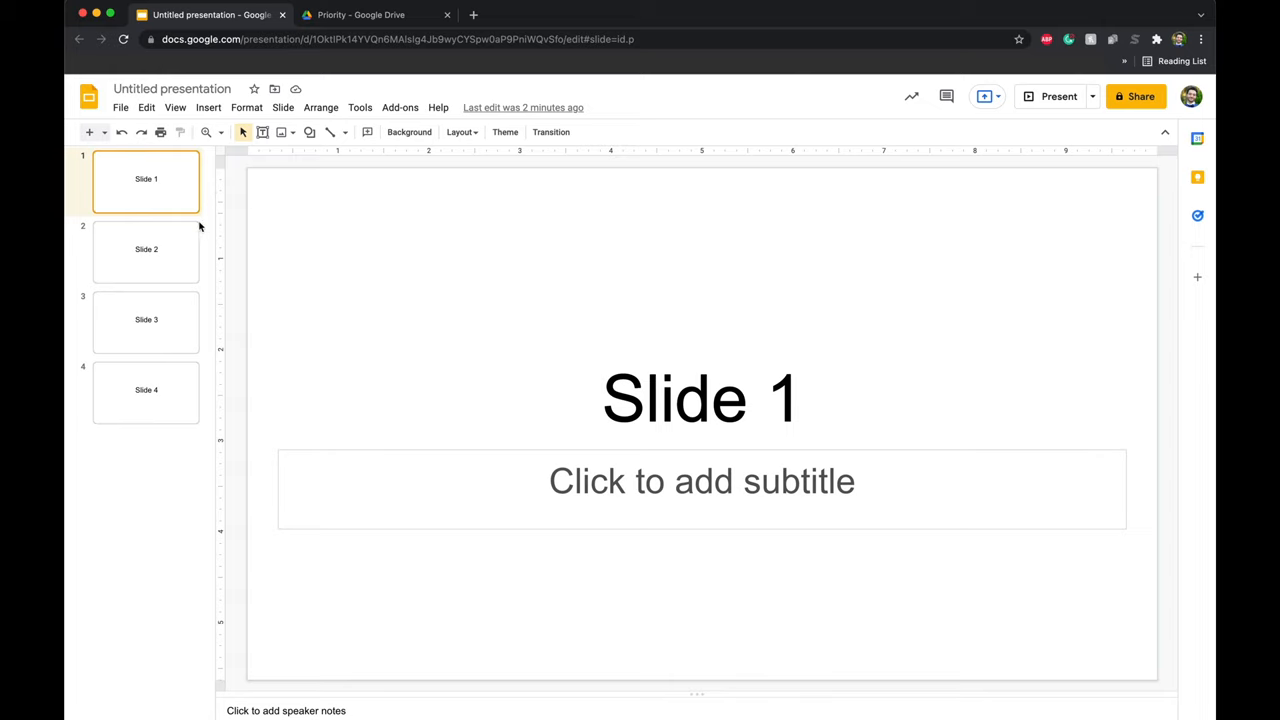
{"action": "mouse_move", "coordinate": [186, 204]}
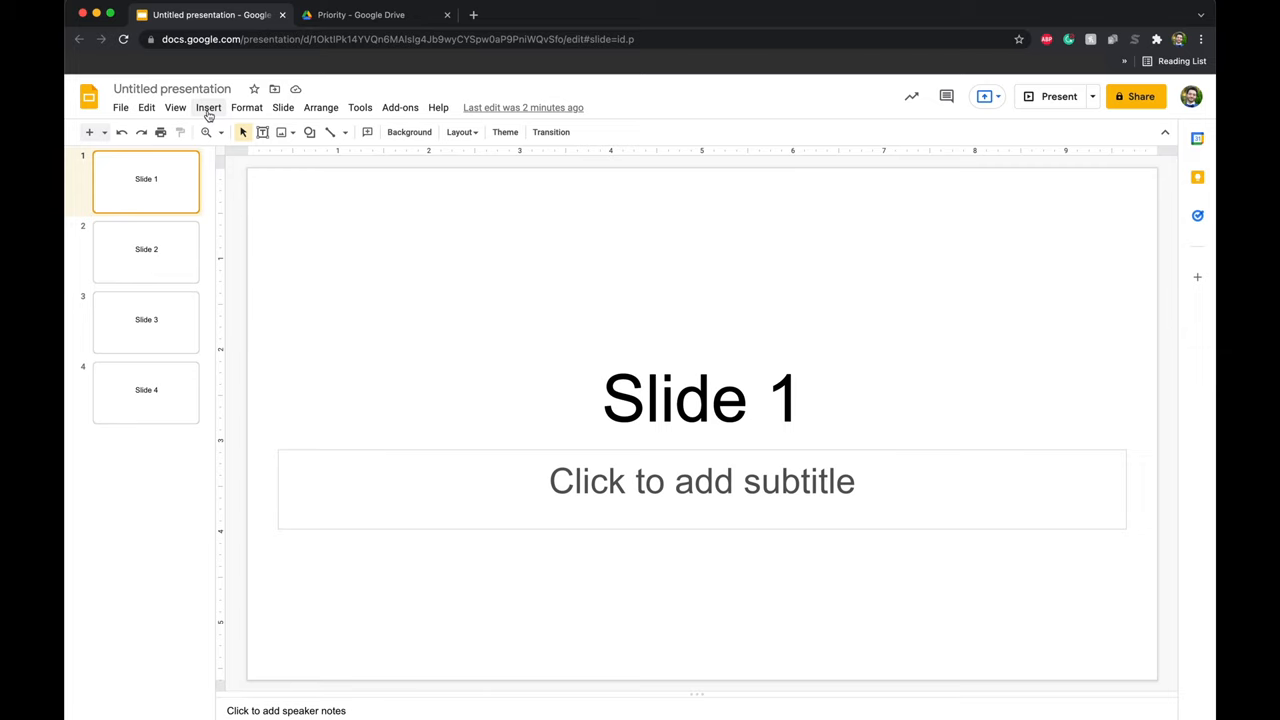
Step: Insert the Background Music audio file from My Drive onto slide 1
{"action": "left_click", "coordinate": [208, 107]}
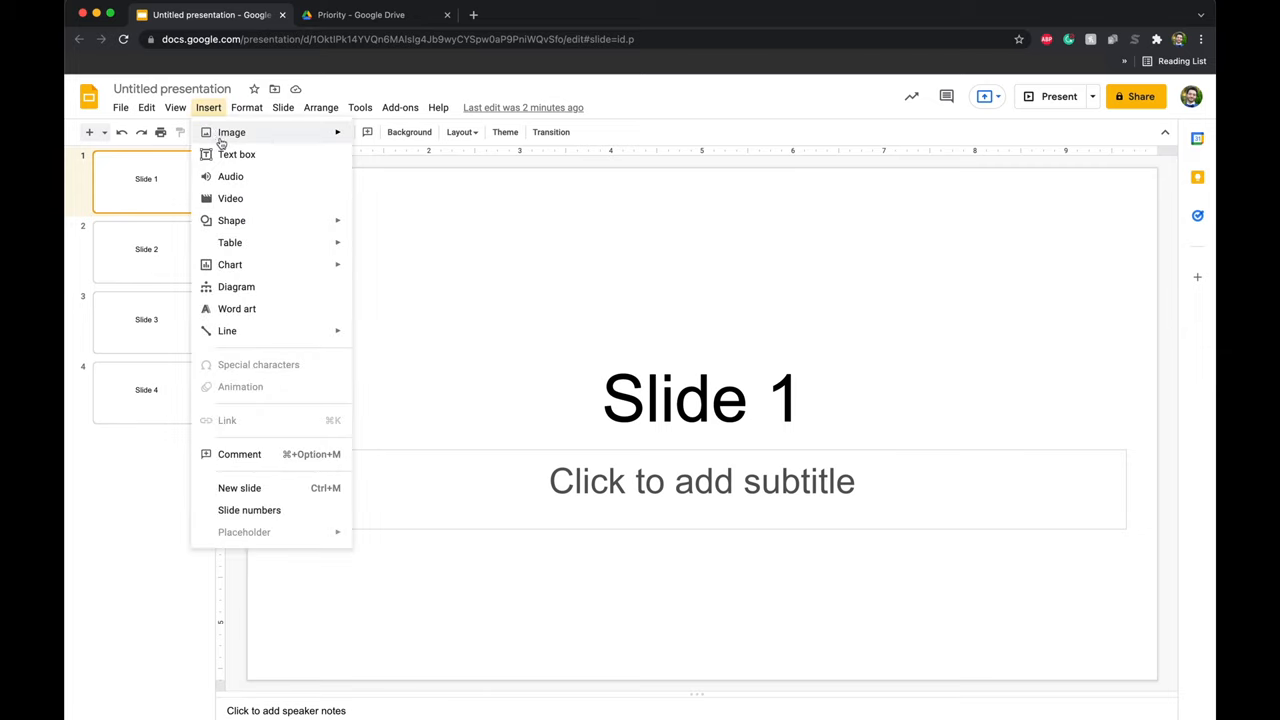
{"action": "left_click", "coordinate": [230, 176]}
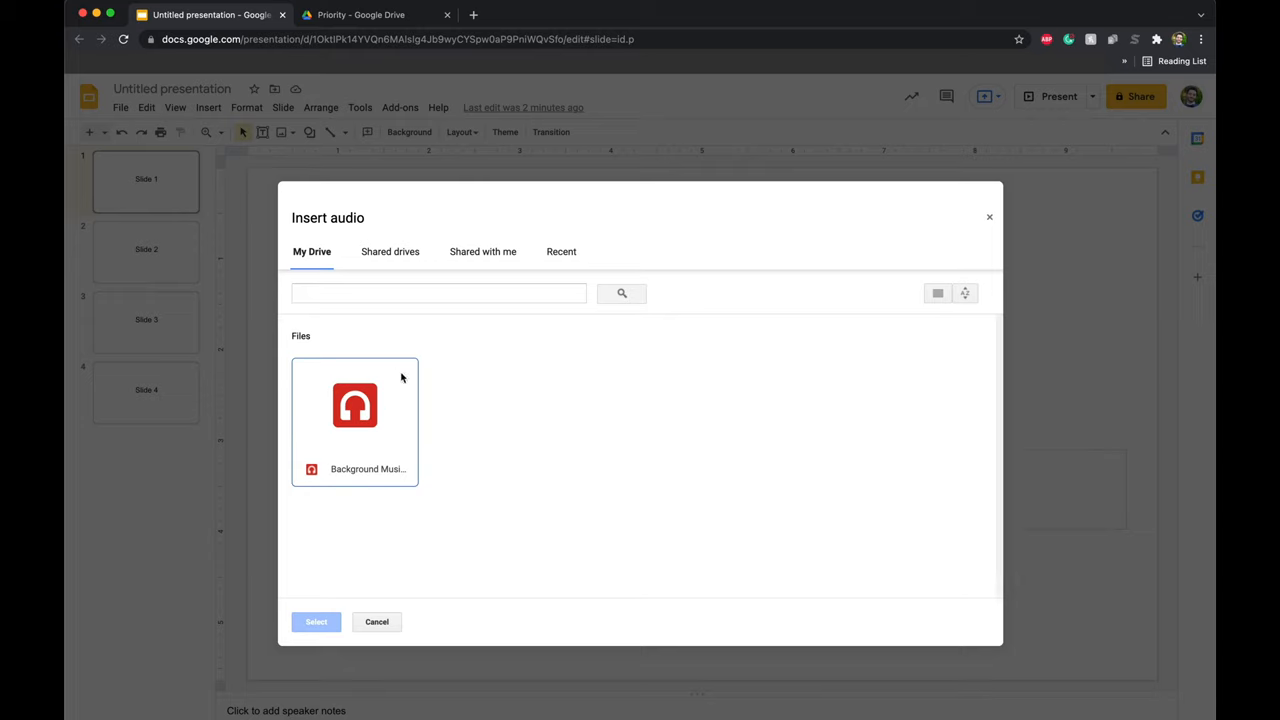
{"action": "mouse_move", "coordinate": [358, 412]}
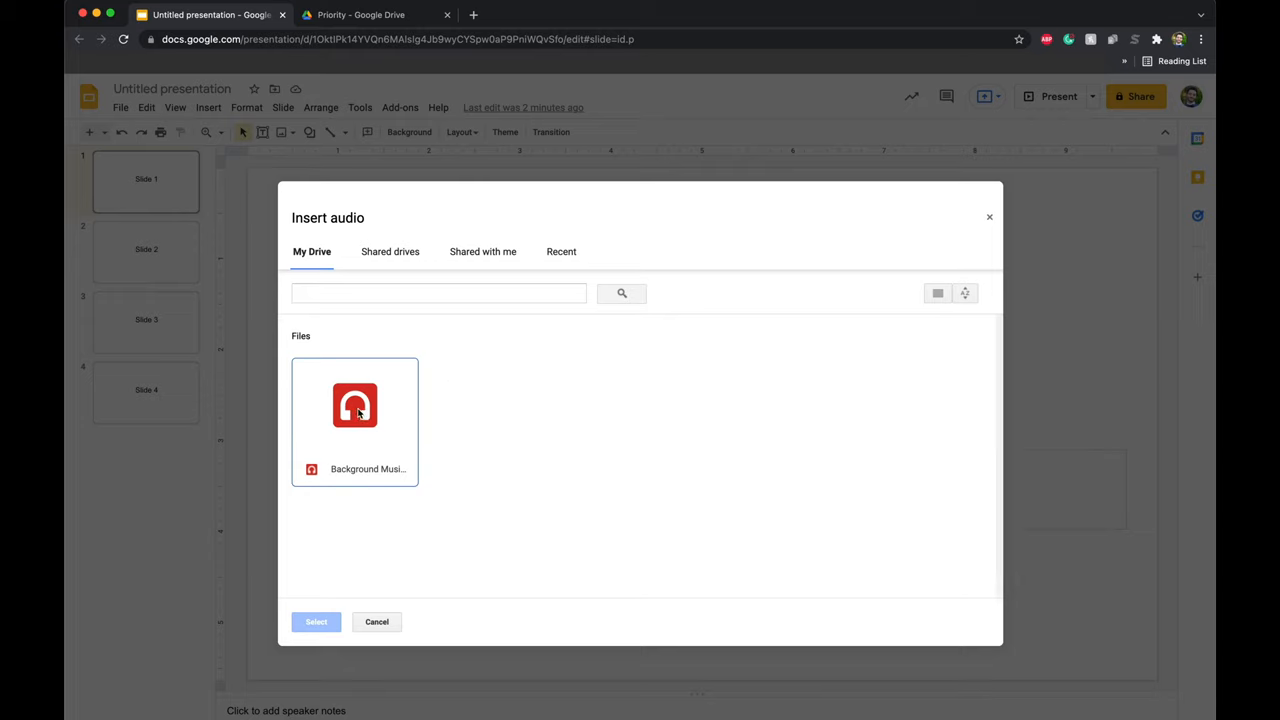
{"action": "left_click", "coordinate": [355, 405]}
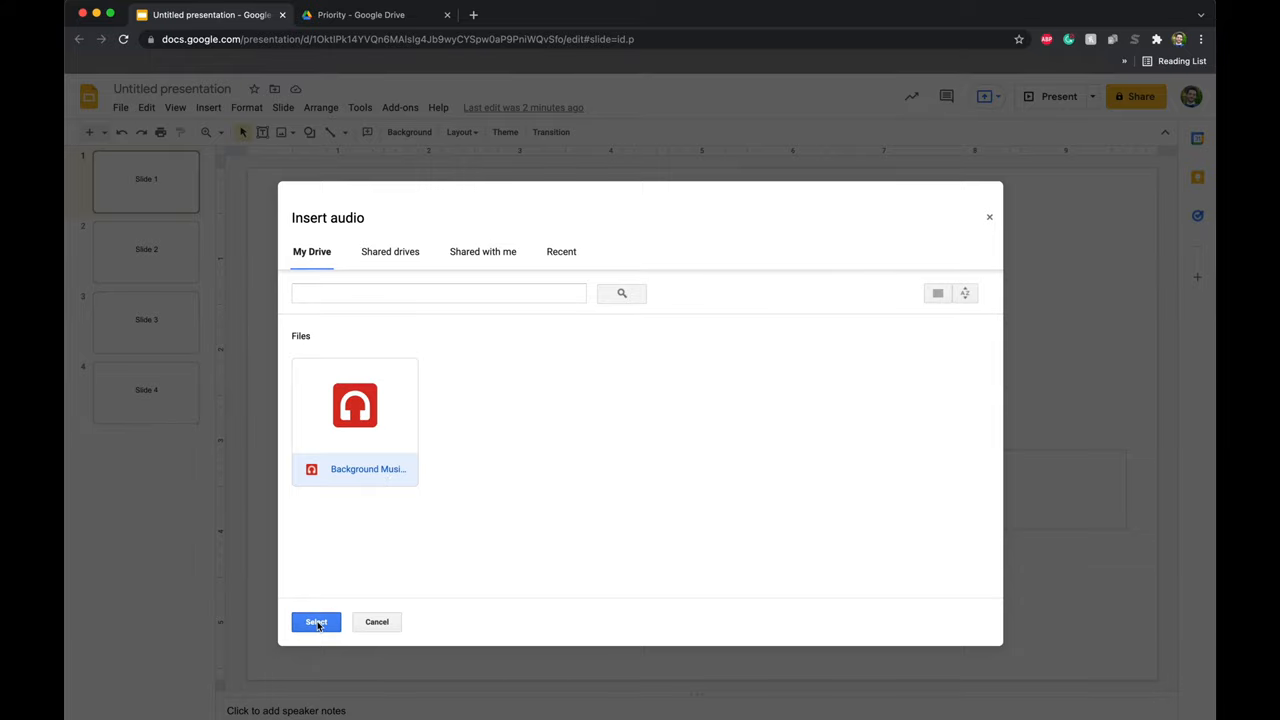
{"action": "left_click", "coordinate": [316, 621]}
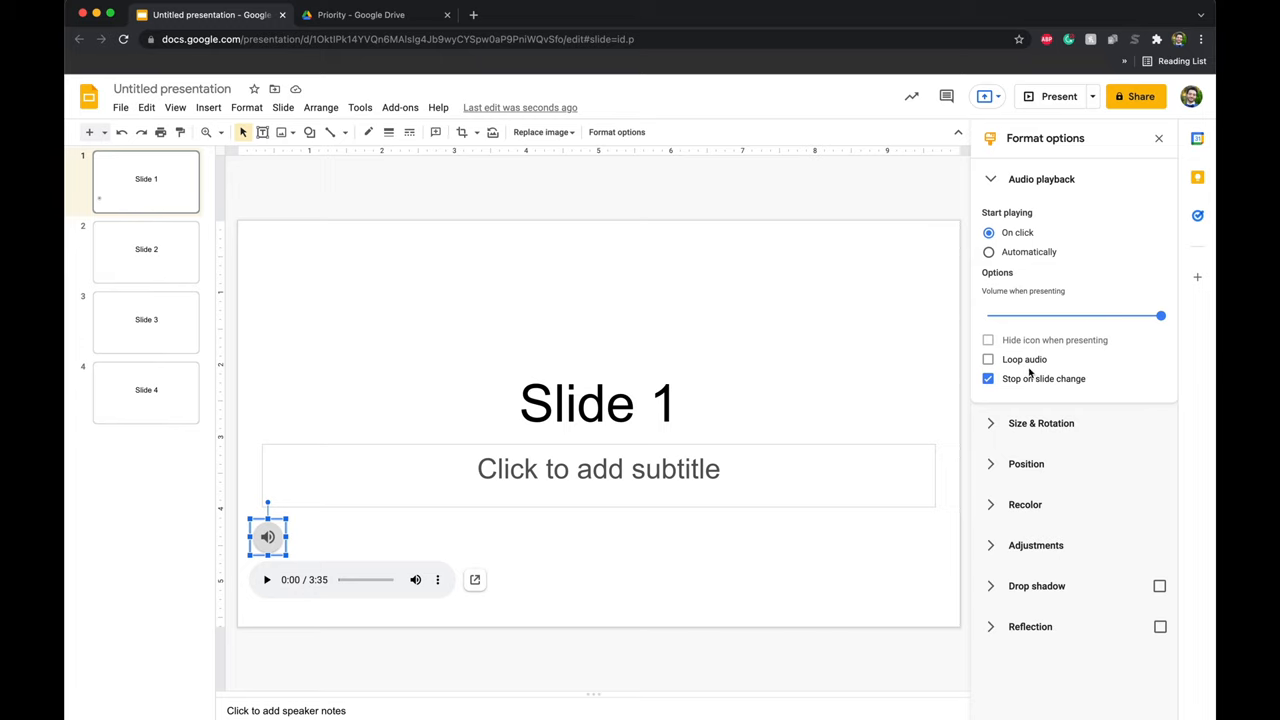
{"action": "mouse_move", "coordinate": [1010, 390]}
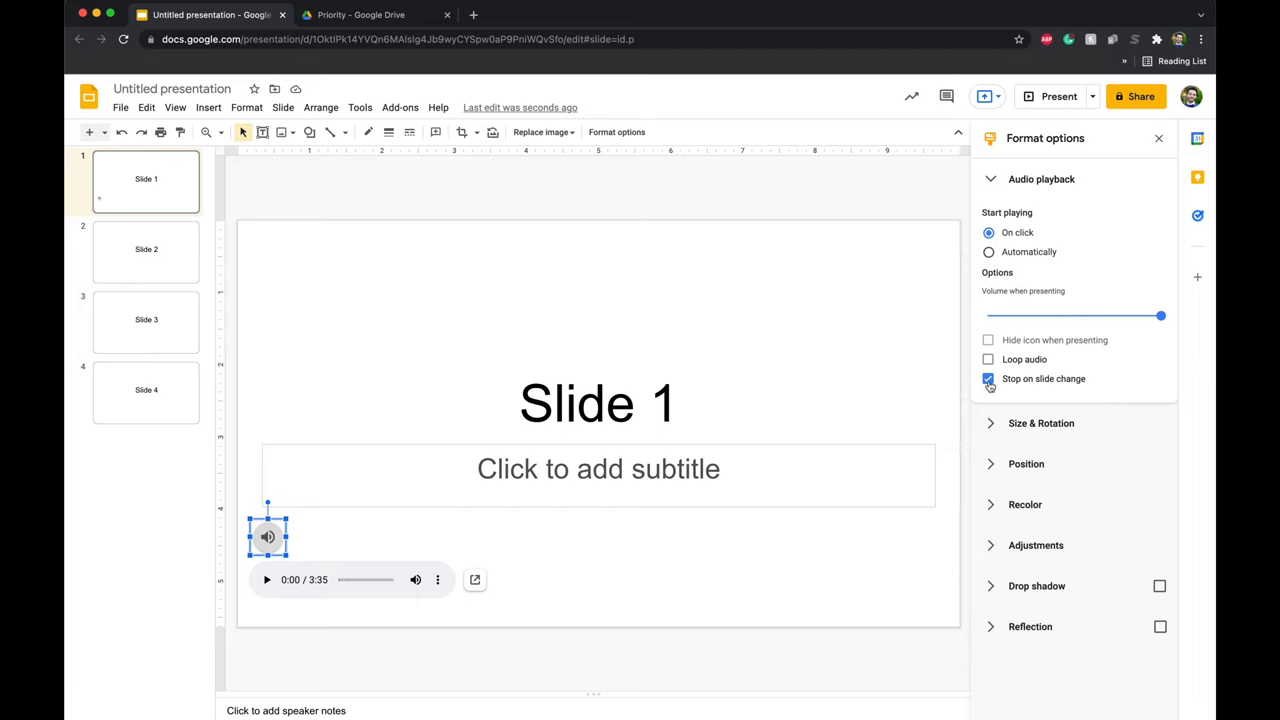
Step: Turn off 'Stop on slide change' and set the audio to start playing automatically
{"action": "left_click", "coordinate": [988, 378]}
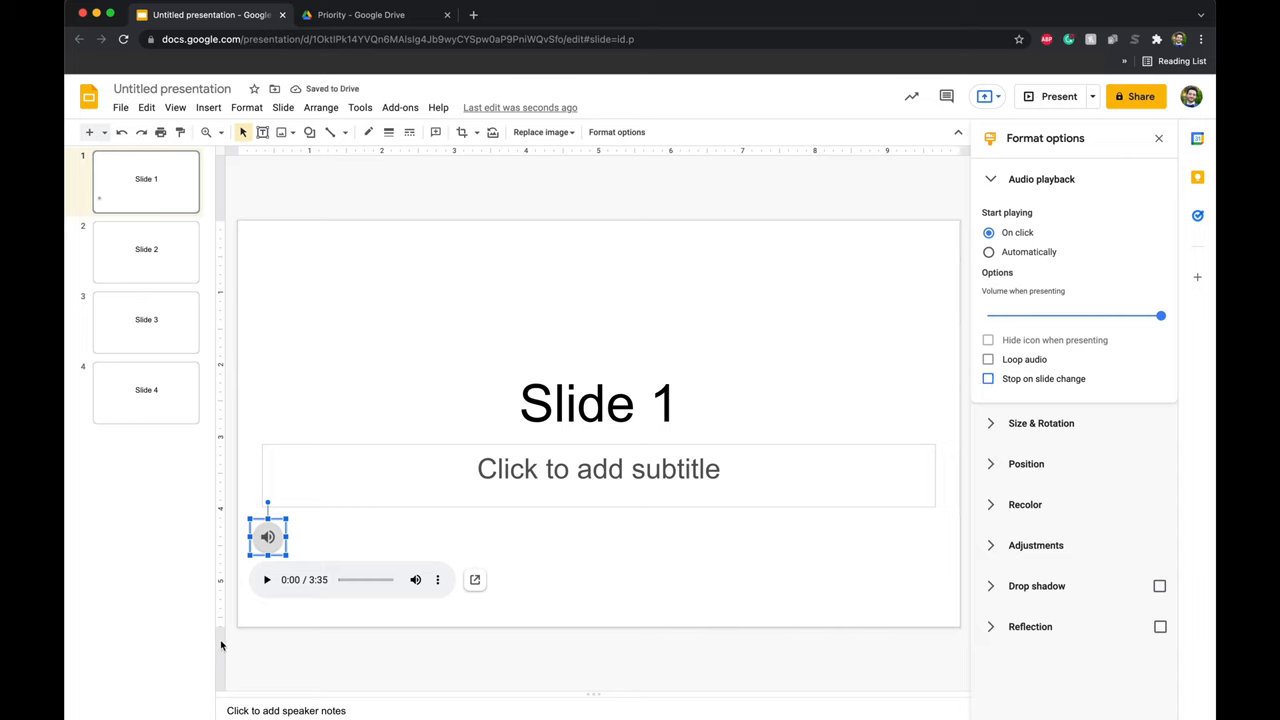
{"action": "mouse_move", "coordinate": [753, 665]}
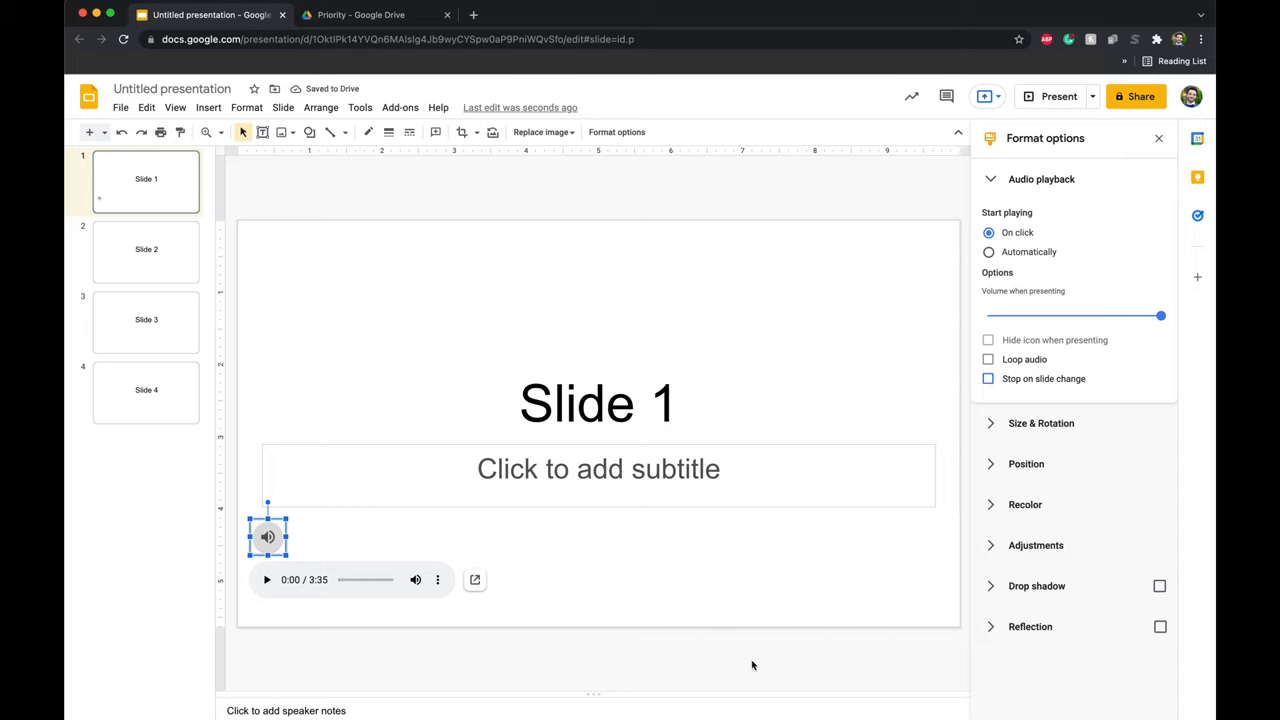
{"action": "mouse_move", "coordinate": [519, 540]}
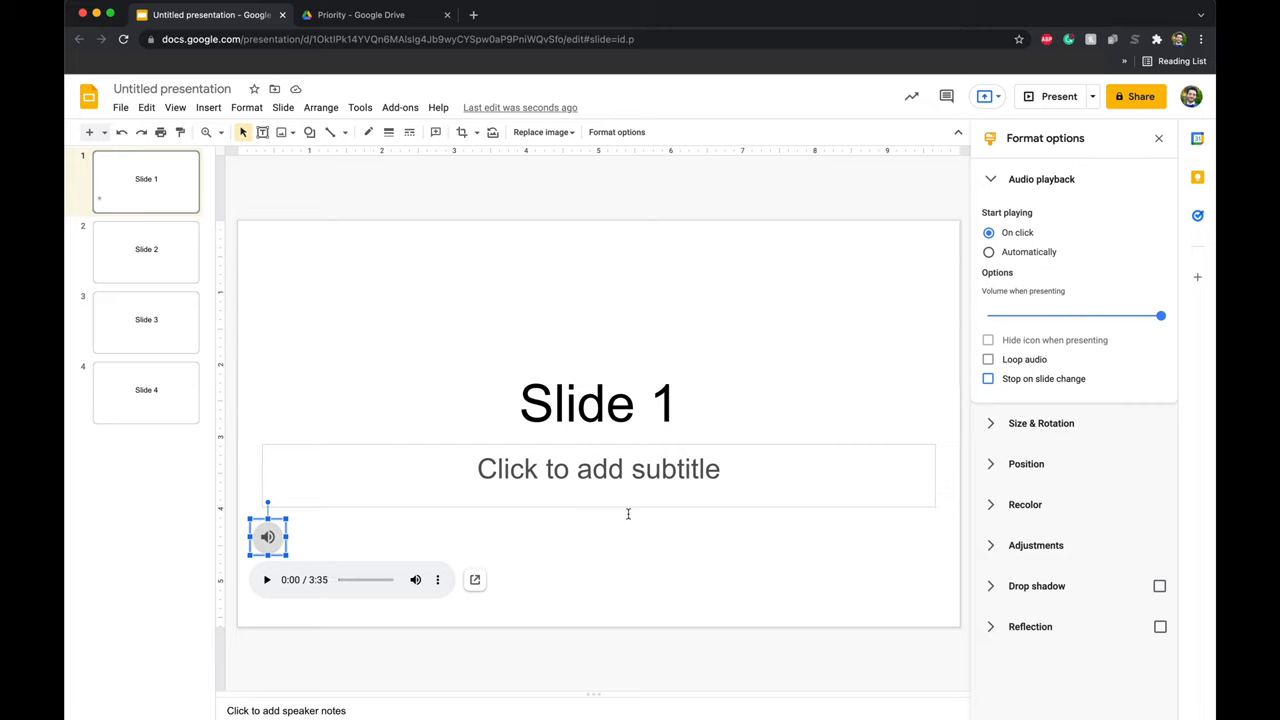
{"action": "left_click", "coordinate": [989, 251]}
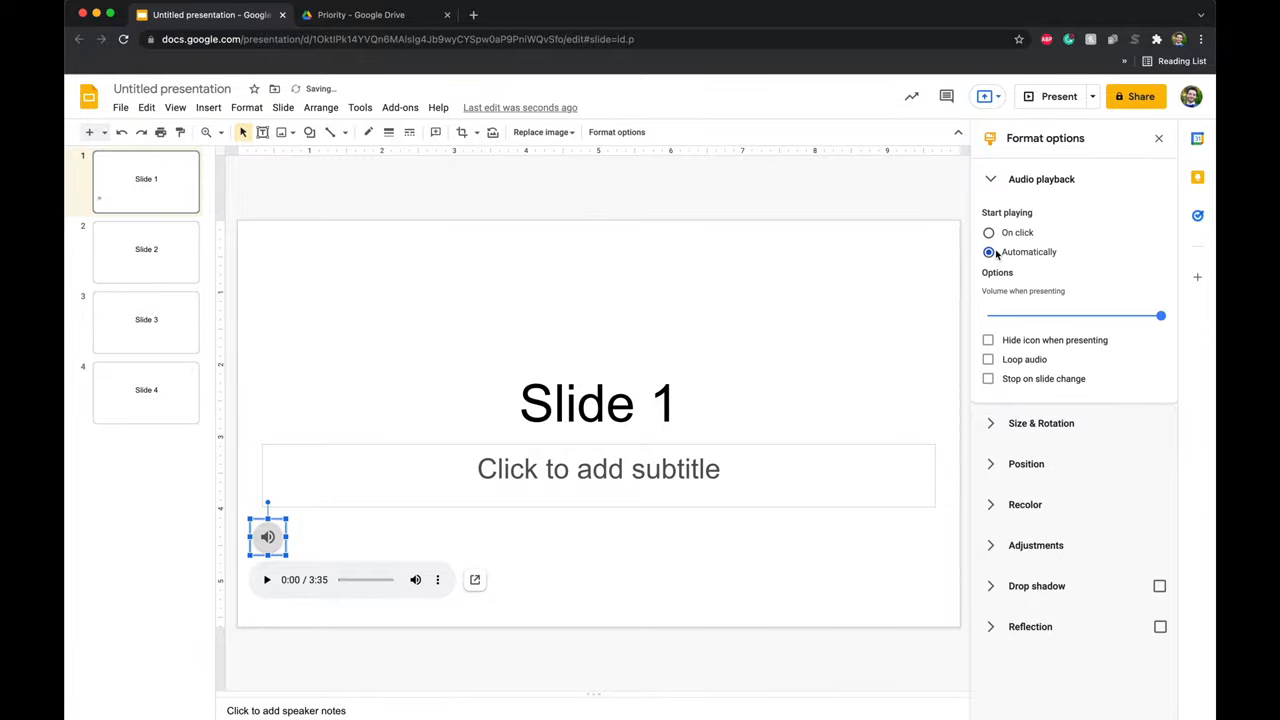